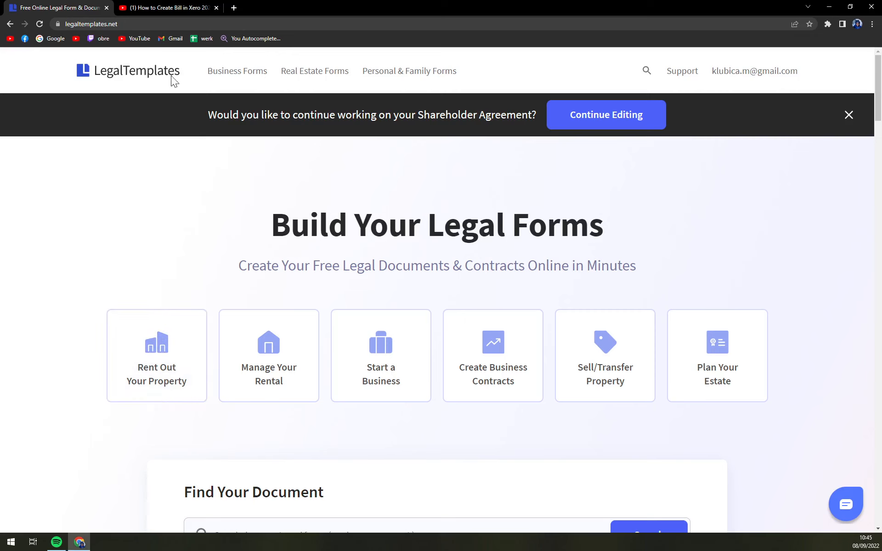
Step: Follow the form-builder link in the YouTube description to reach the LegalTemplates home page
left_click(165, 7)
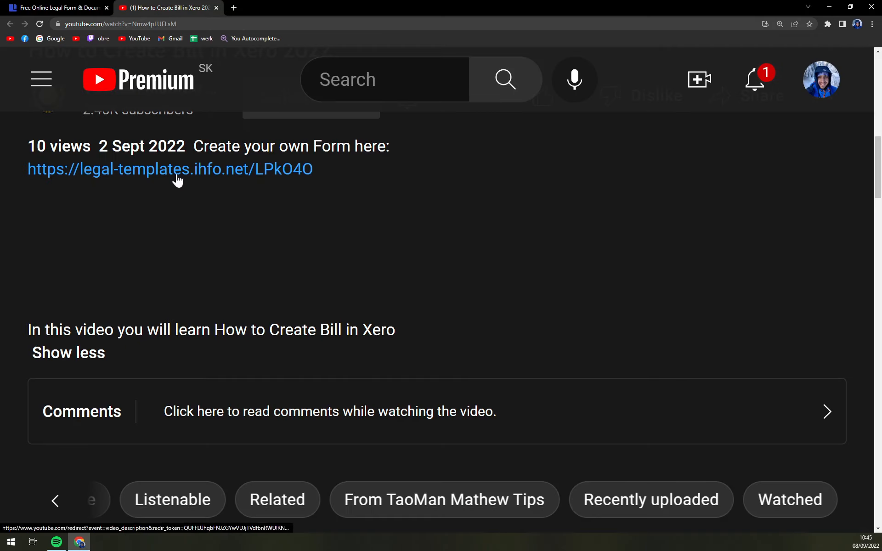
left_click(169, 169)
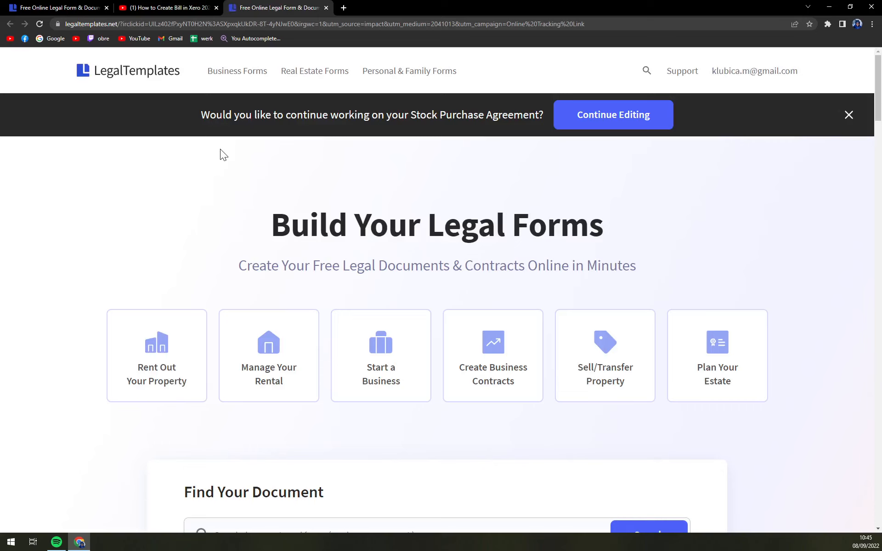
Step: Search the full business forms catalogue for "term" and choose the Terms of Use Agreement template
left_click(237, 70)
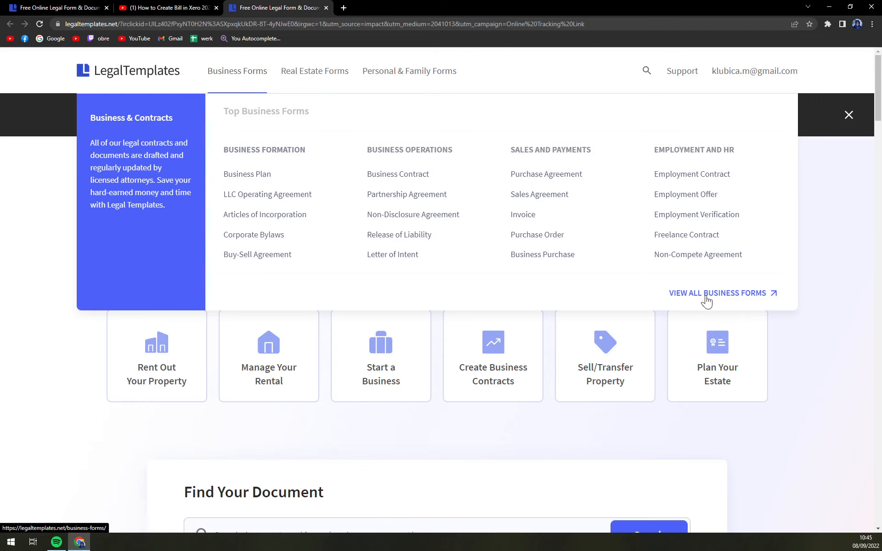
left_click(717, 293)
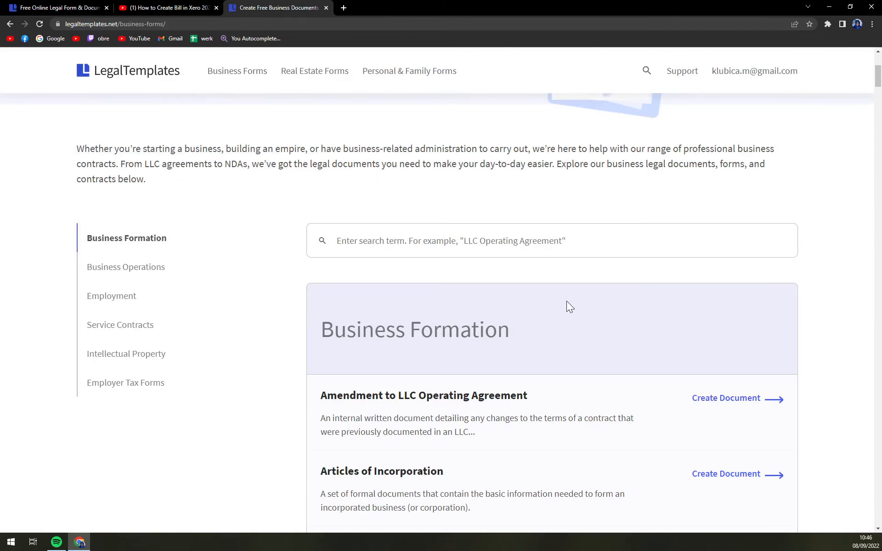
mouse_move(579, 304)
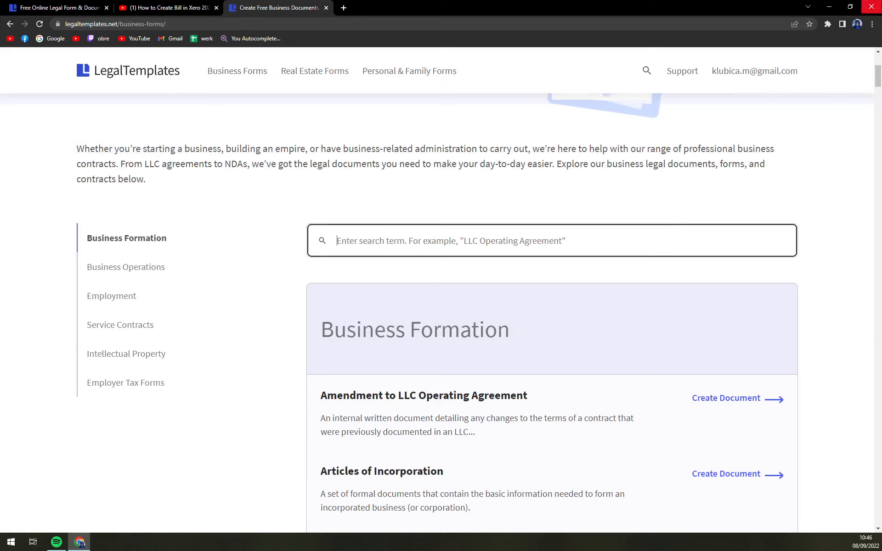
type("terms")
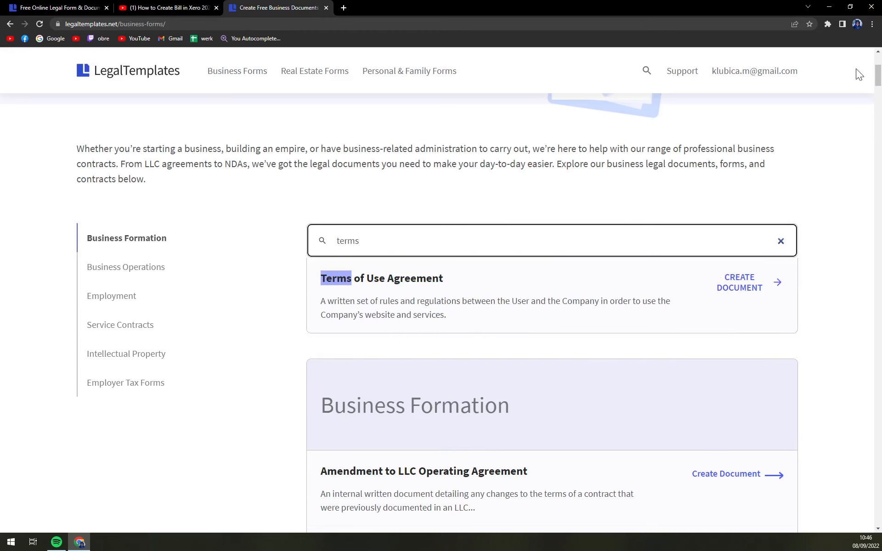
left_click(739, 282)
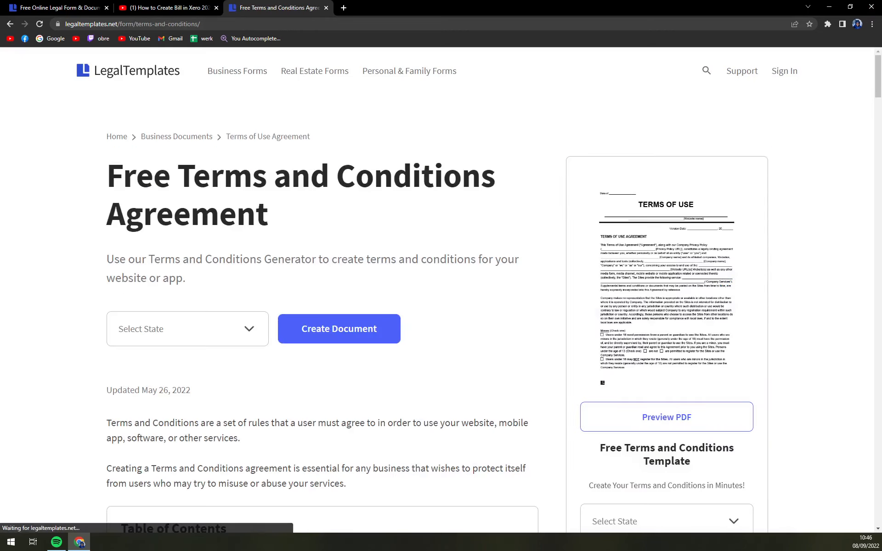
Step: Create the Terms of Use document with Texas as the agreement's state
left_click(187, 329)
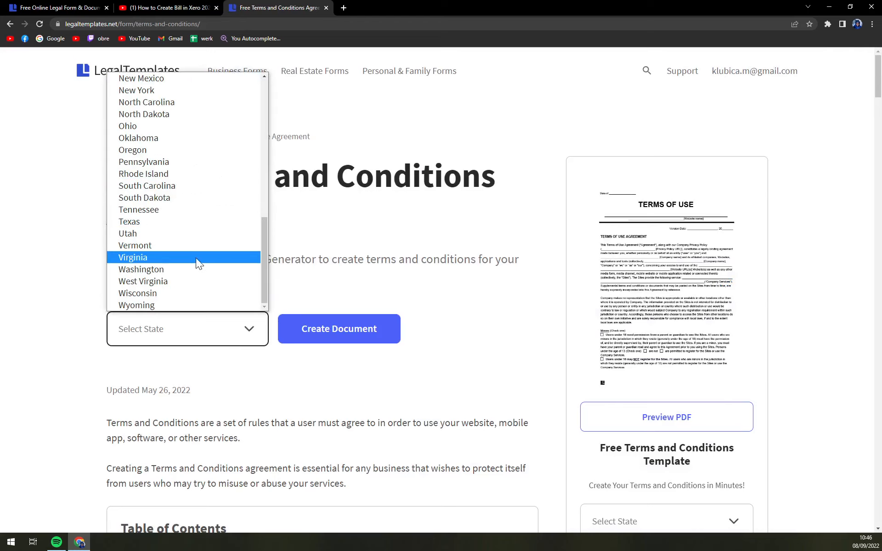
left_click(128, 221)
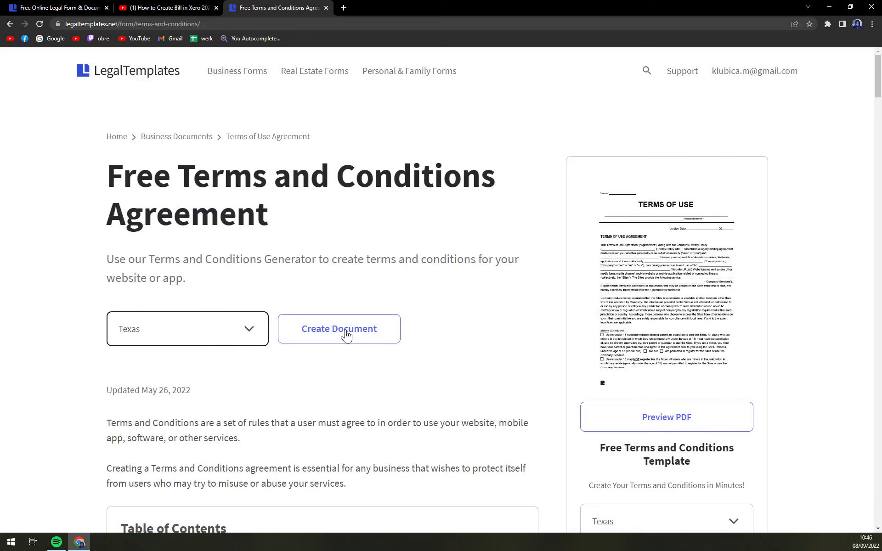
left_click(338, 329)
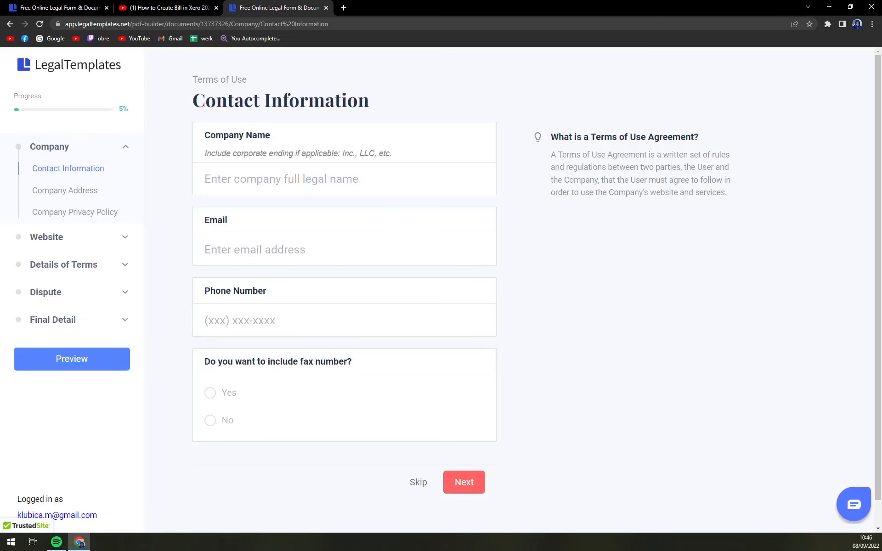
Step: Enter the company name "mktips" and continue past the address step without an address
left_click(343, 180)
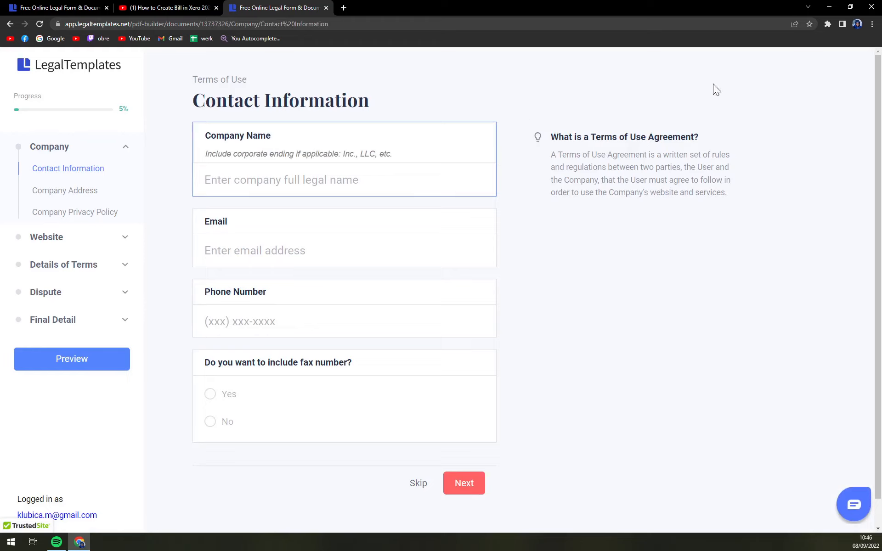
type("mktips")
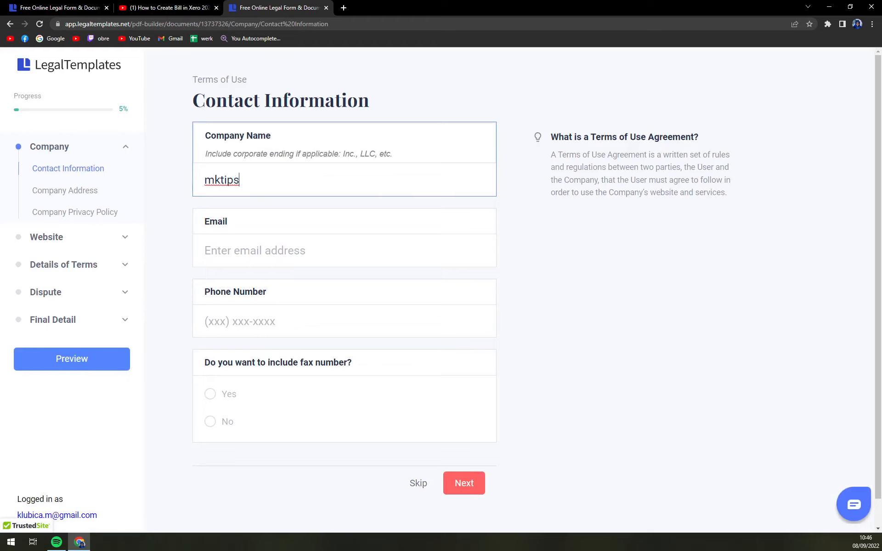
left_click(463, 482)
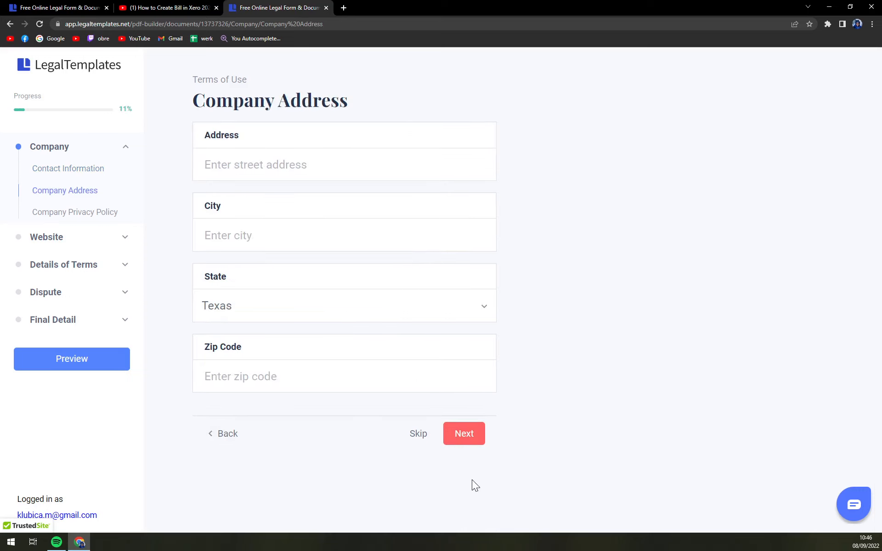
left_click(343, 164)
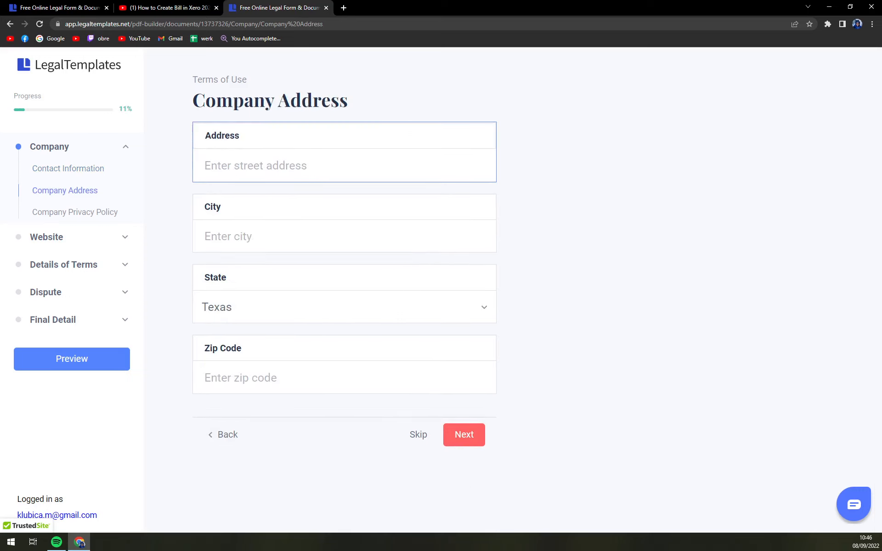
left_click(344, 307)
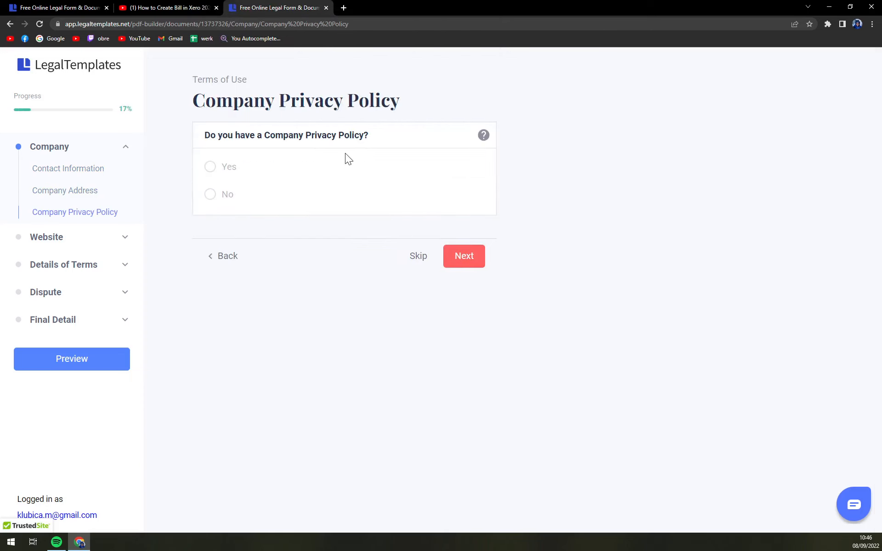
mouse_move(228, 191)
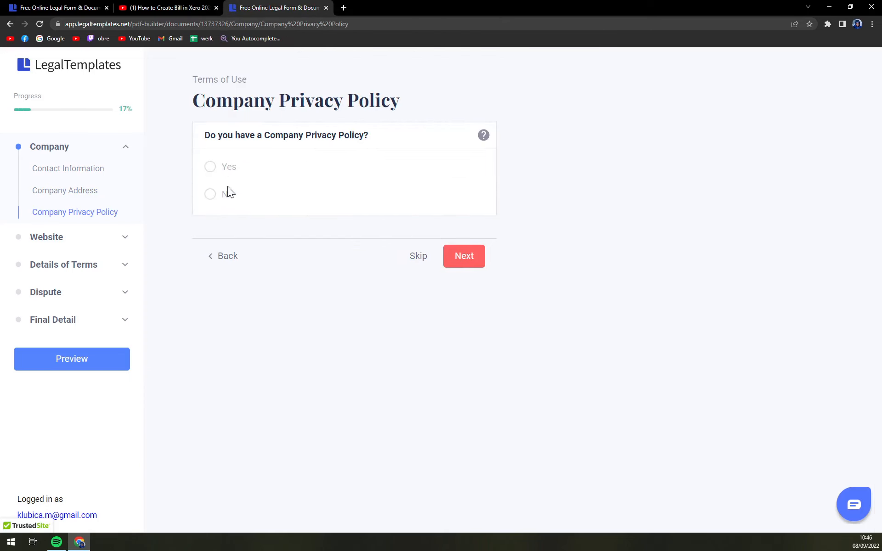
Step: Answer No to having a privacy policy, acknowledge continuing without one, and proceed
left_click(210, 167)
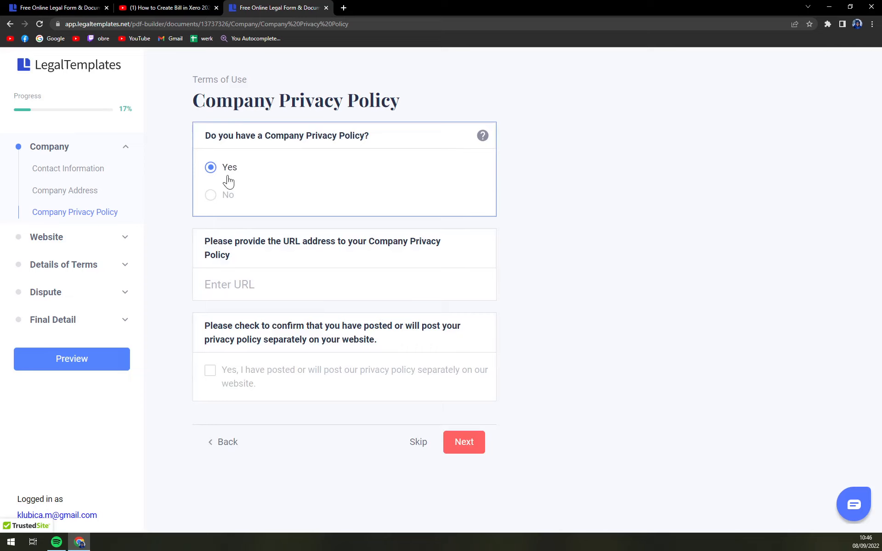
mouse_move(229, 195)
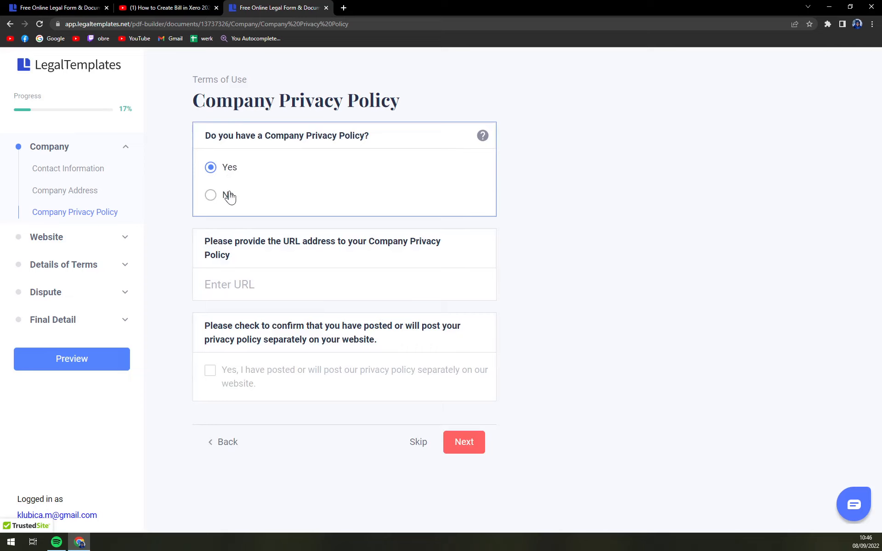
left_click(211, 195)
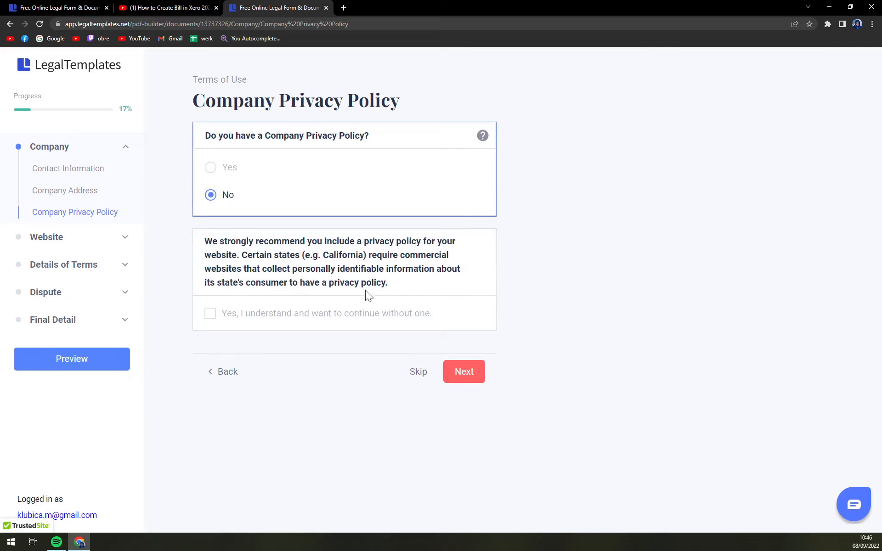
left_click(209, 313)
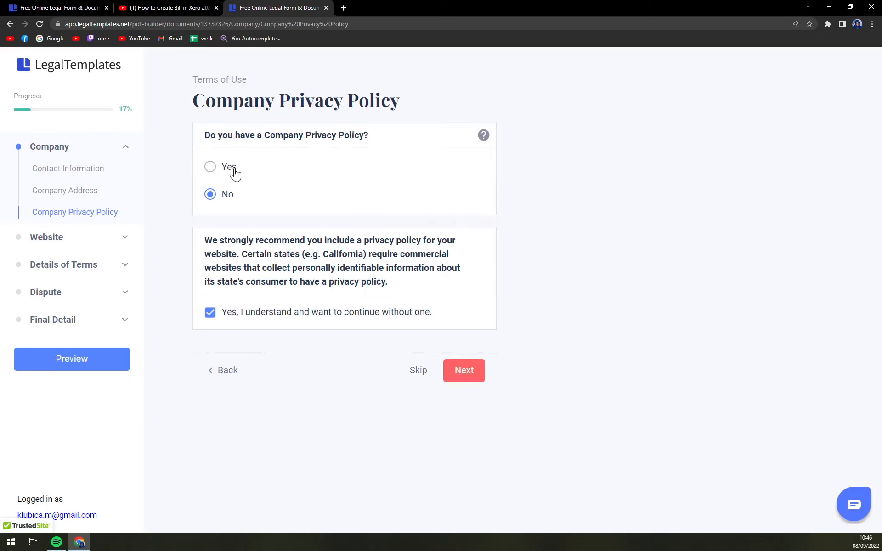
left_click(210, 166)
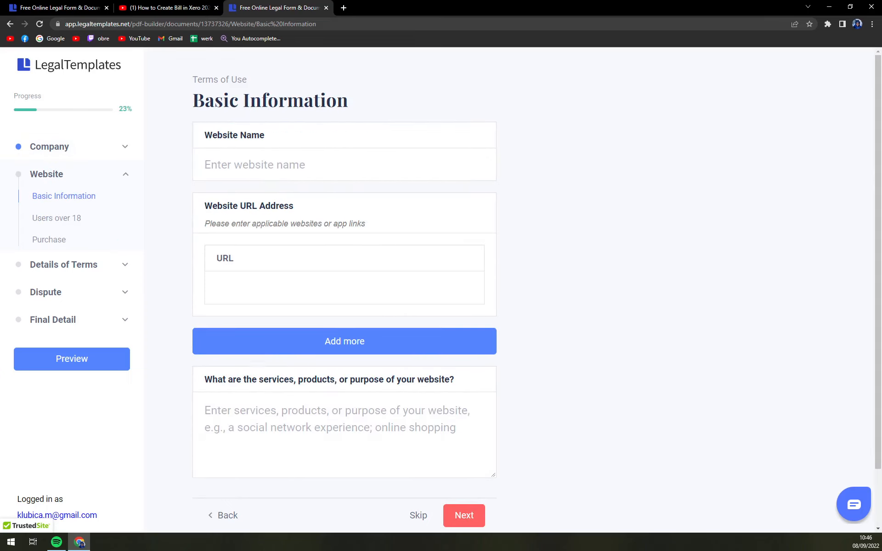
Step: Add a second website URL entry and continue through the over-18 and purchase questions unanswered
scroll("down", 3)
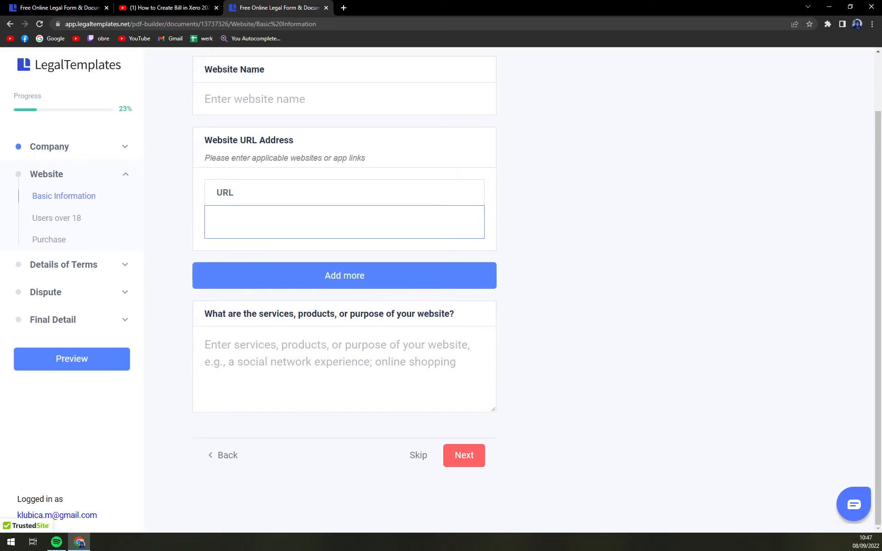
left_click(344, 274)
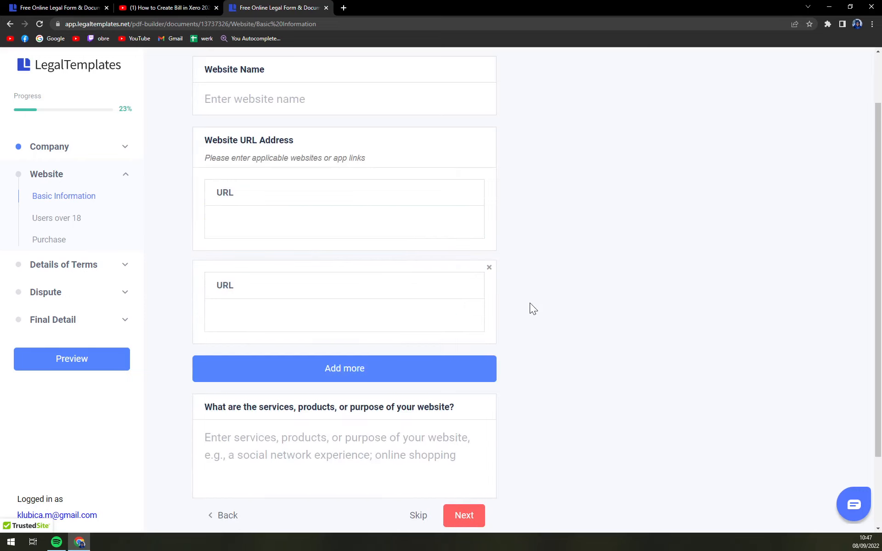
left_click(463, 515)
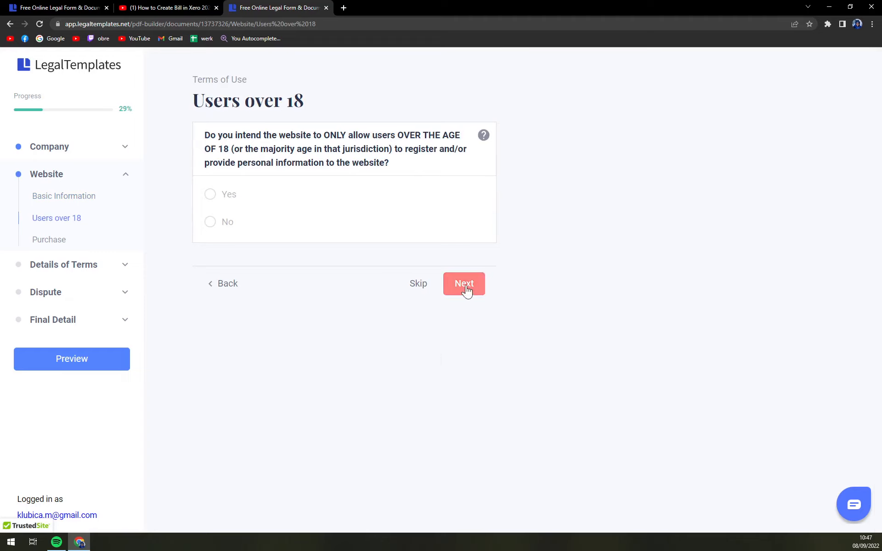
left_click(464, 283)
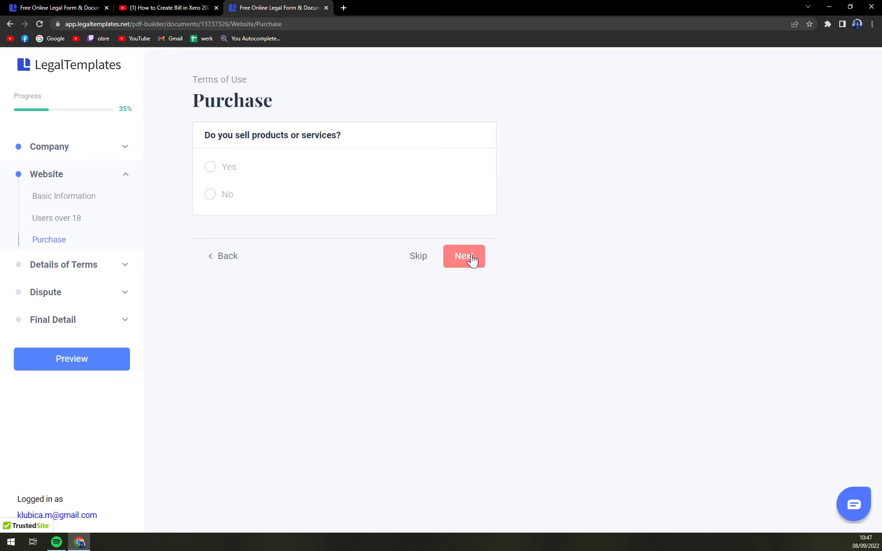
left_click(463, 256)
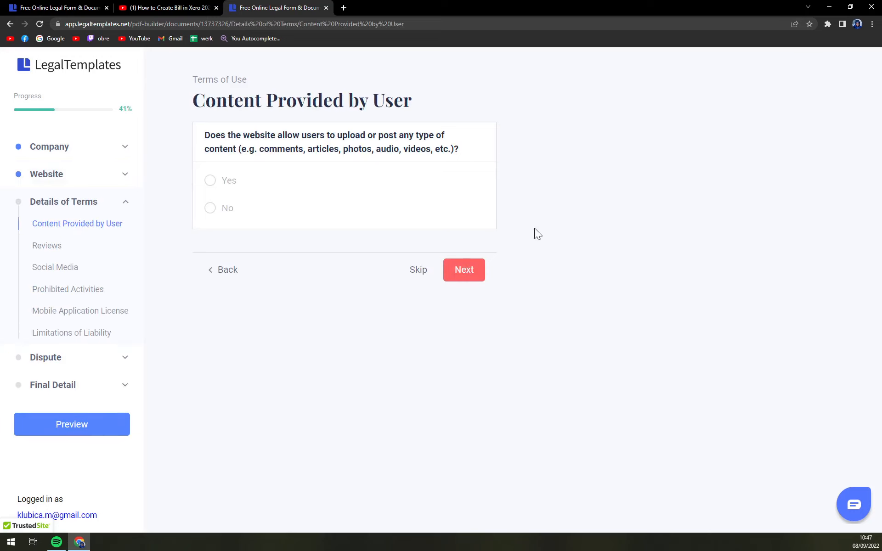
Step: Advance past reviews and social media login, then review the prohibited activities checklist
left_click(463, 269)
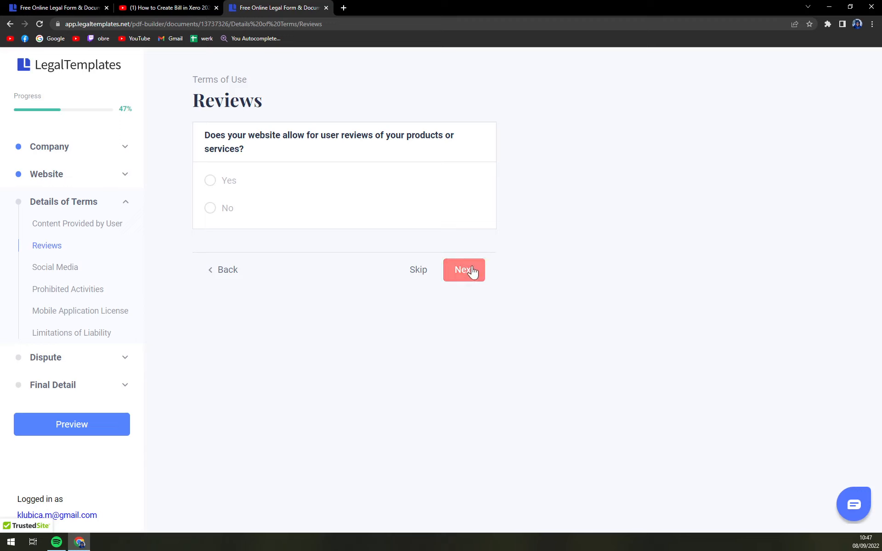
left_click(463, 270)
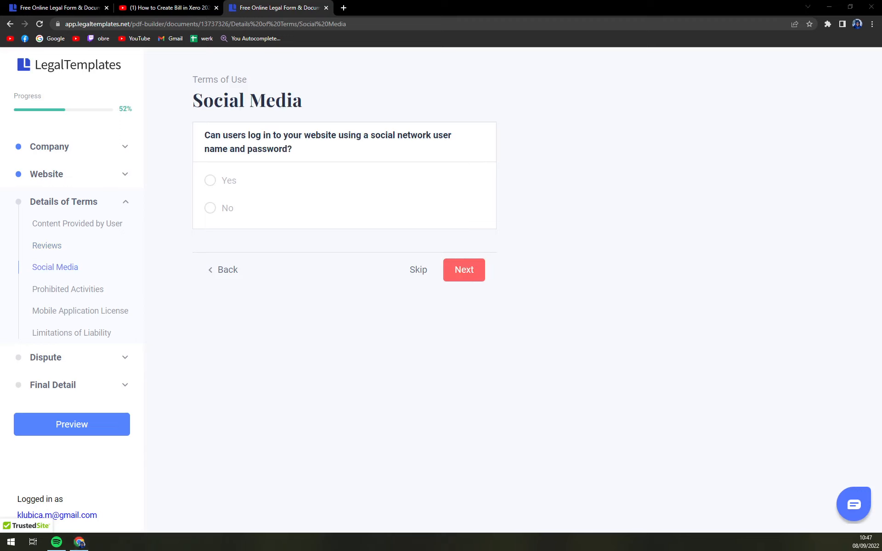
mouse_move(286, 147)
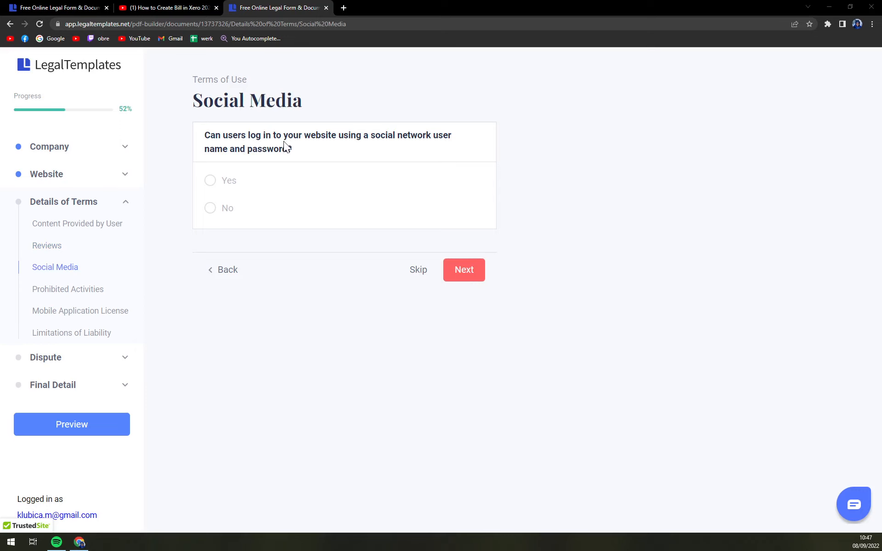
mouse_move(533, 219)
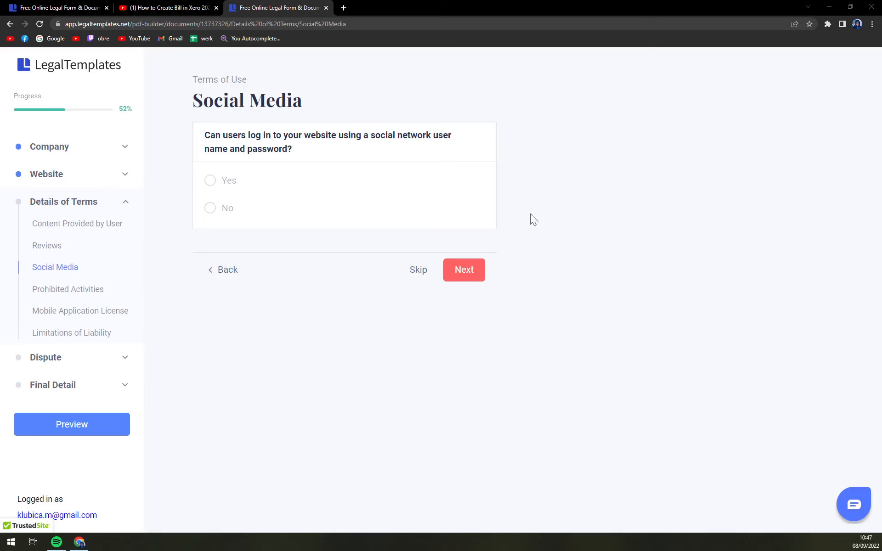
left_click(462, 269)
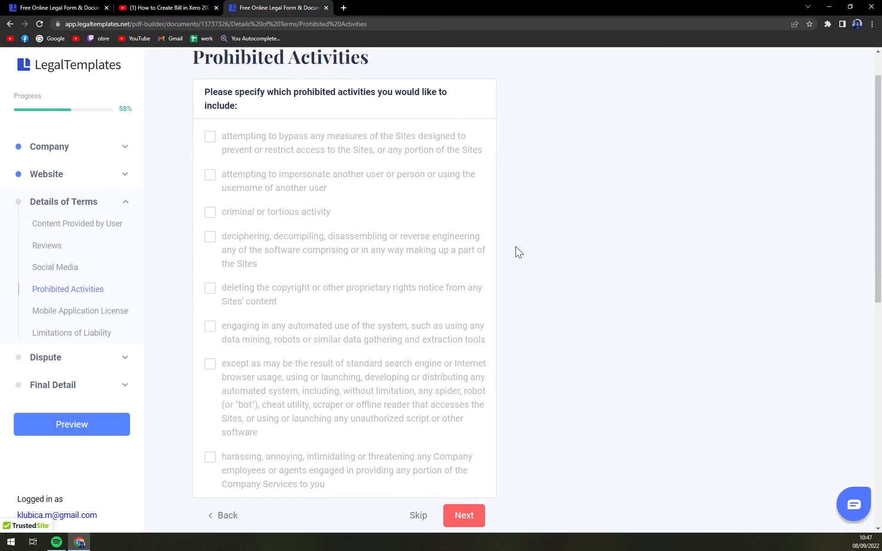
scroll("down", 3)
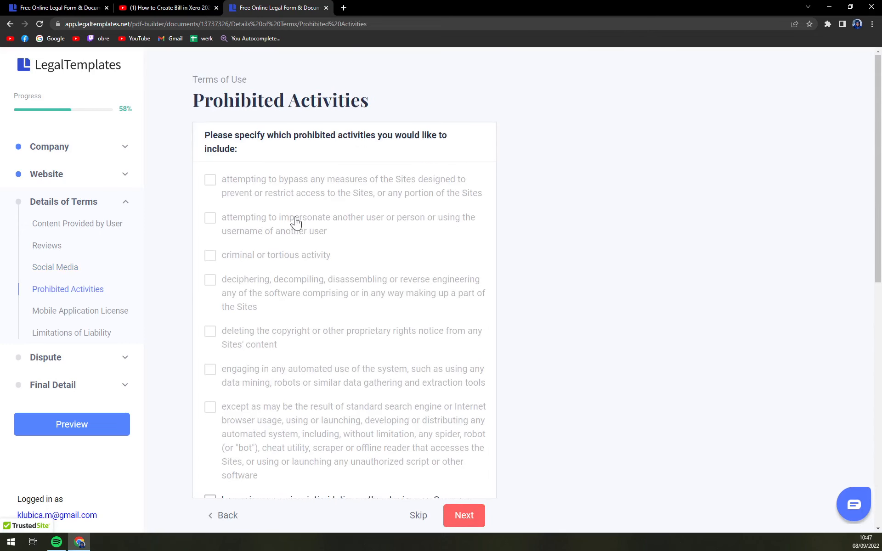
mouse_move(319, 206)
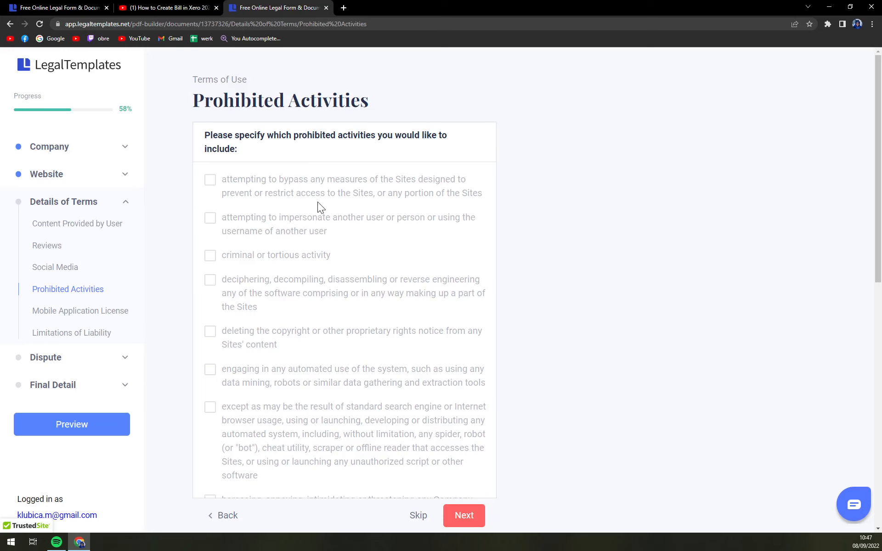
scroll("down", 3)
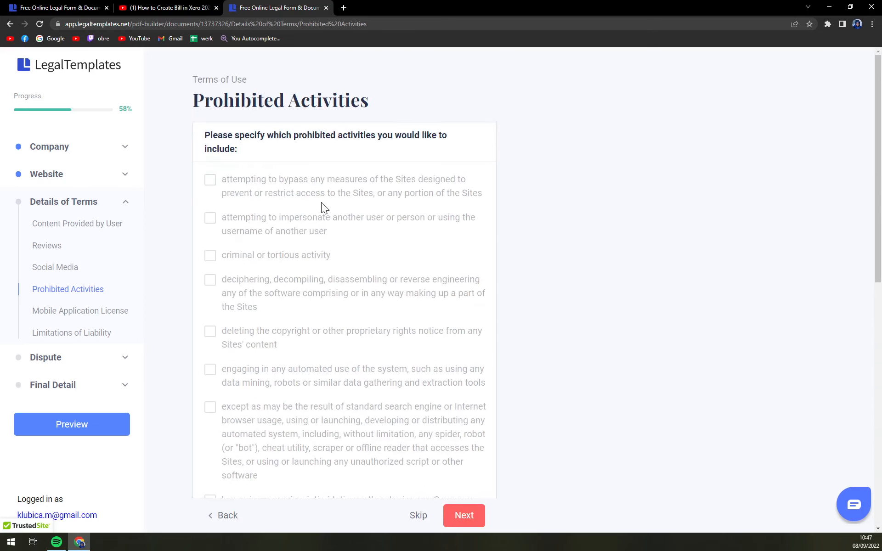
scroll("down", 3)
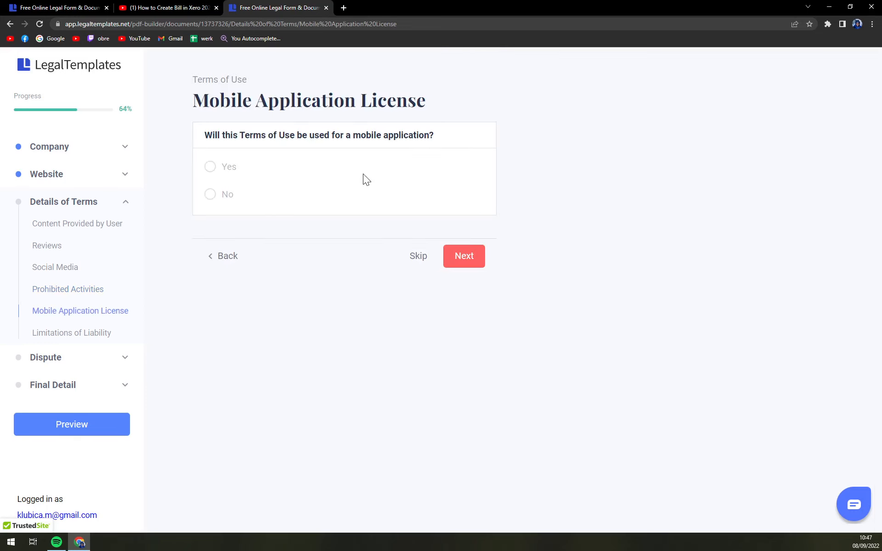
mouse_move(418, 256)
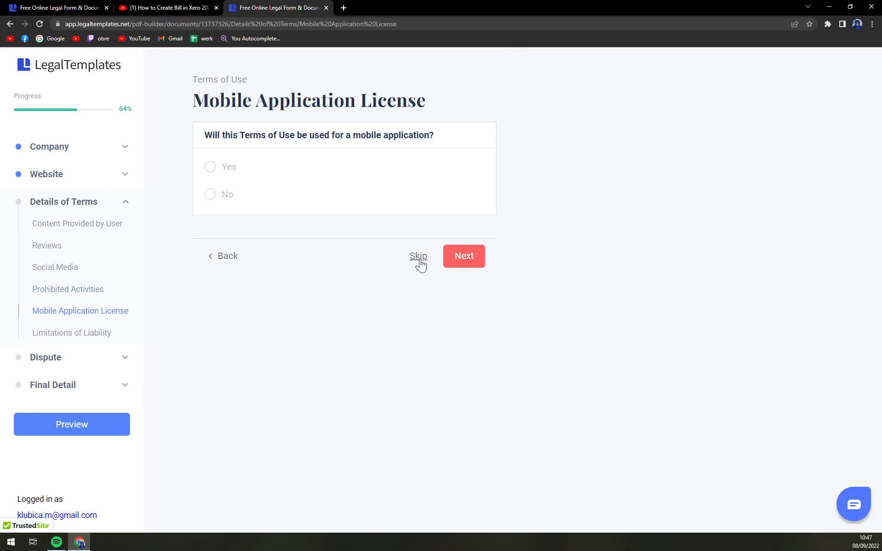
Step: Go back to answer No to mobile application use and skip the liability time period
left_click(418, 256)
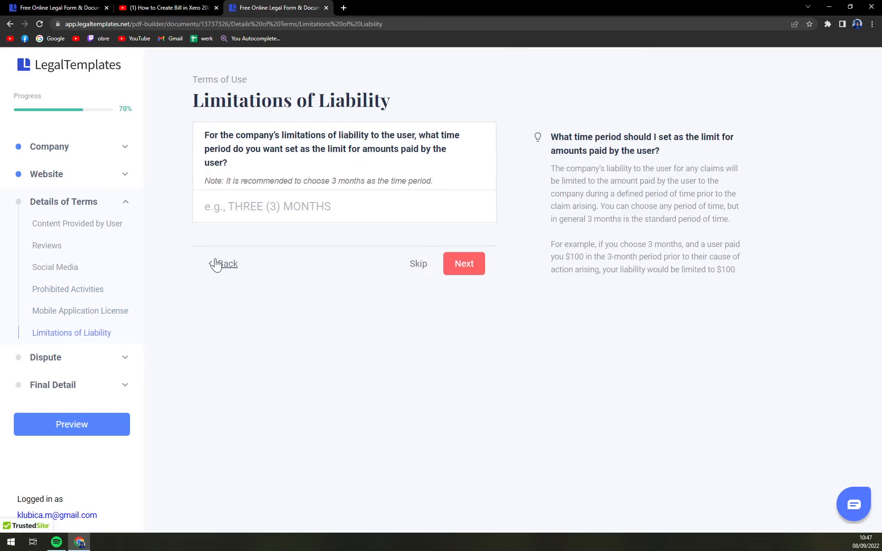
left_click(222, 263)
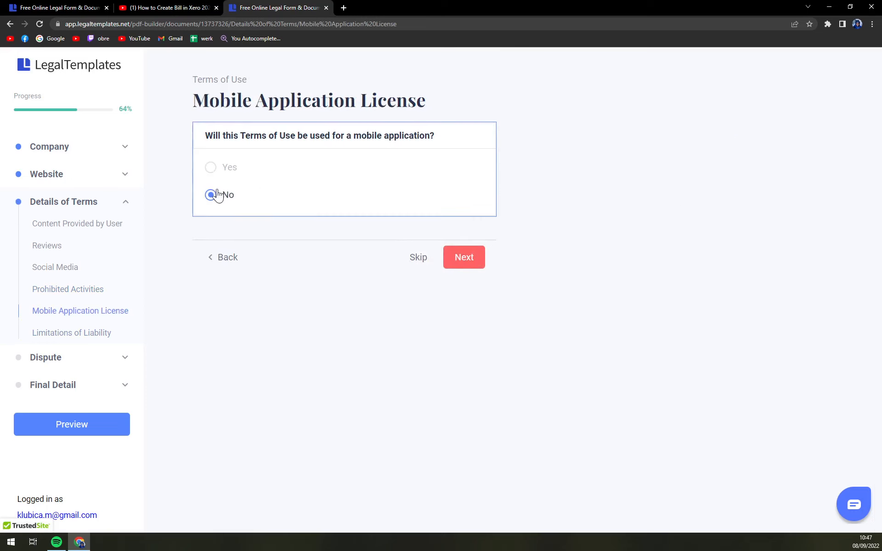
left_click(463, 258)
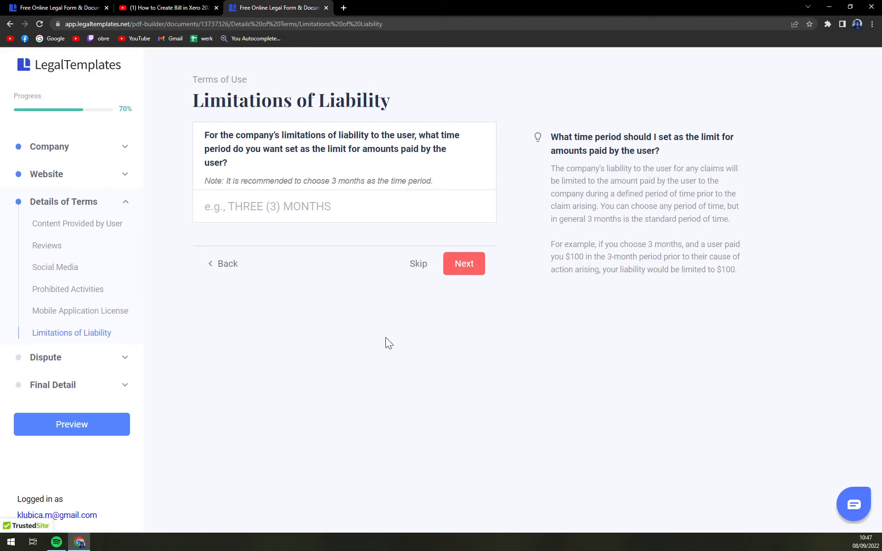
left_click(463, 264)
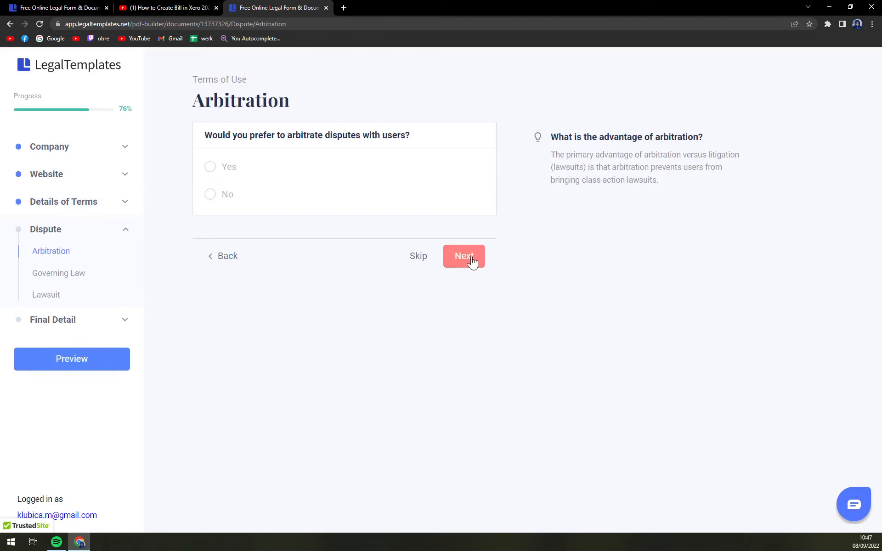
Step: Decline arbitration and make Texas the governing law state
left_click(211, 194)
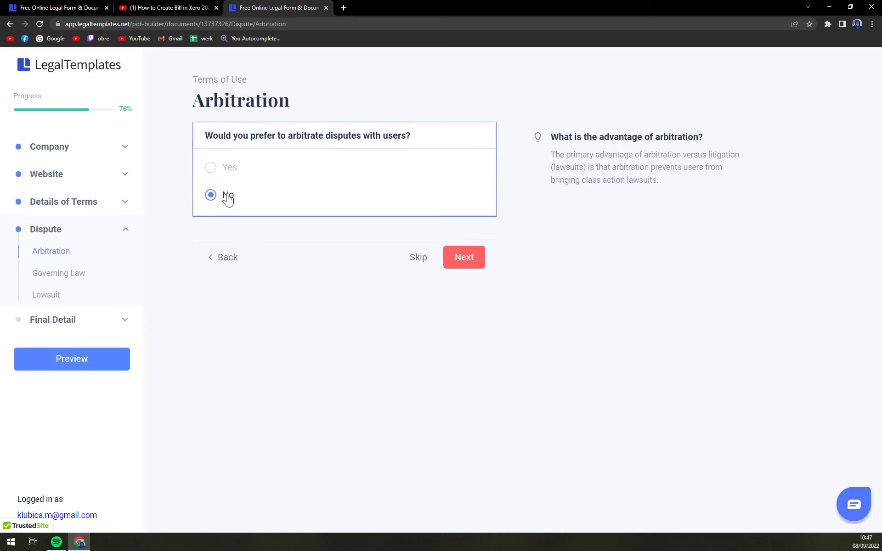
left_click(462, 258)
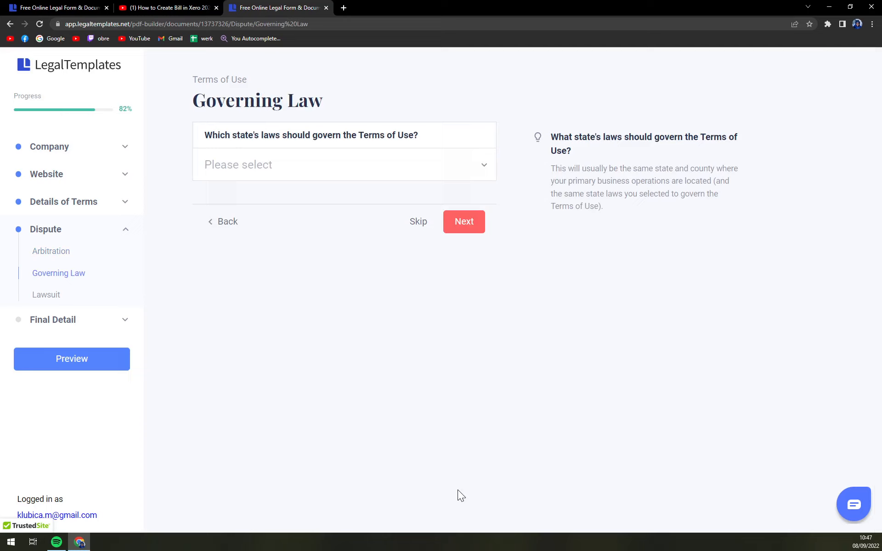
left_click(343, 165)
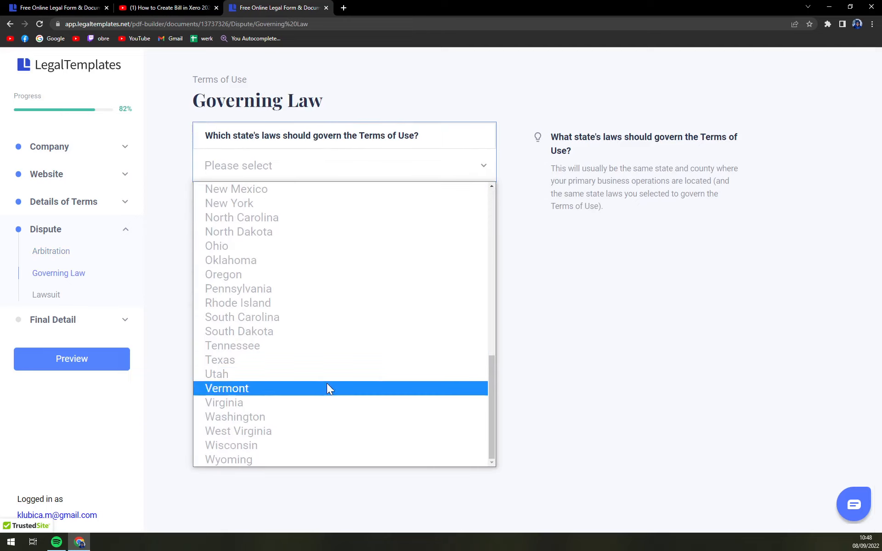
left_click(220, 360)
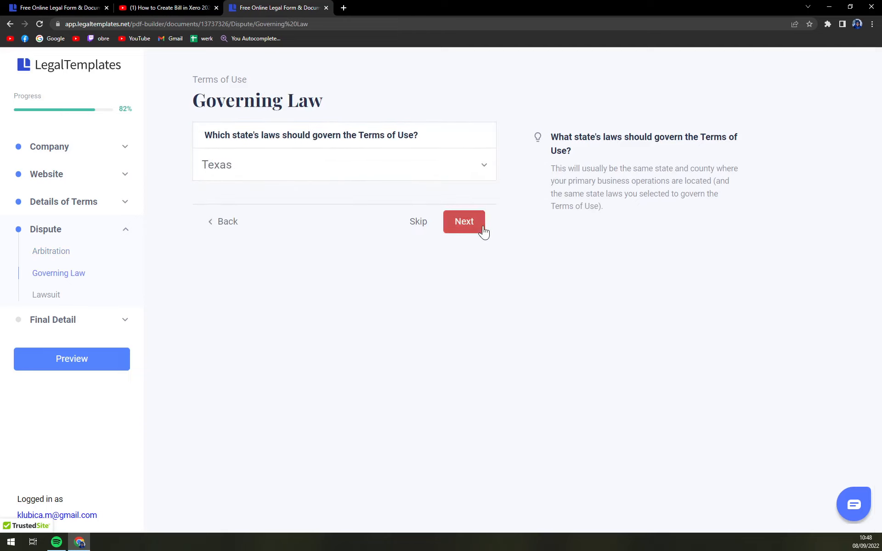
left_click(462, 221)
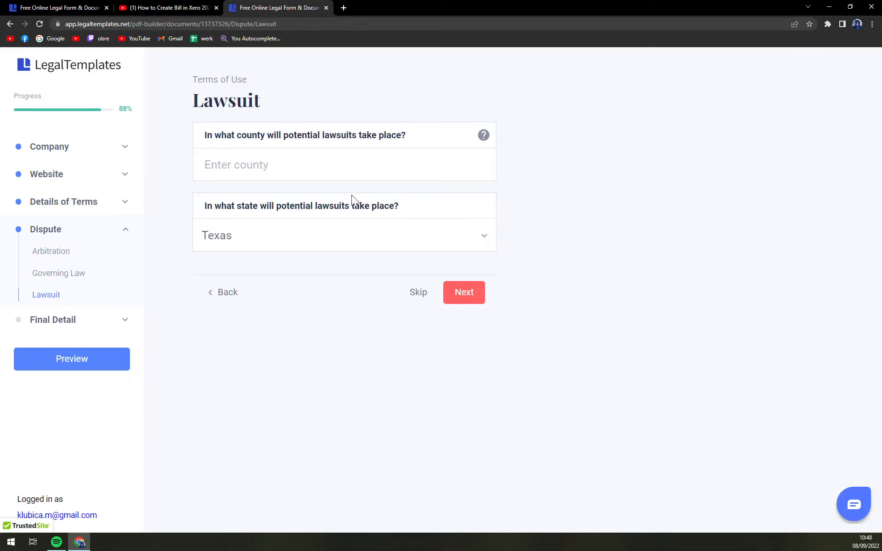
Step: Skip the lawsuit county and electronic signatures questions and preview the drafted Terms of Use
left_click(463, 292)
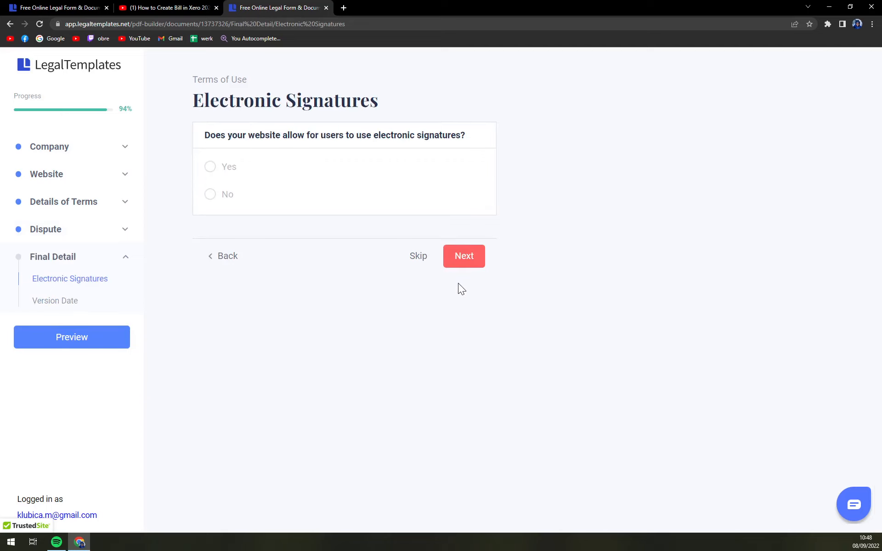
left_click(463, 257)
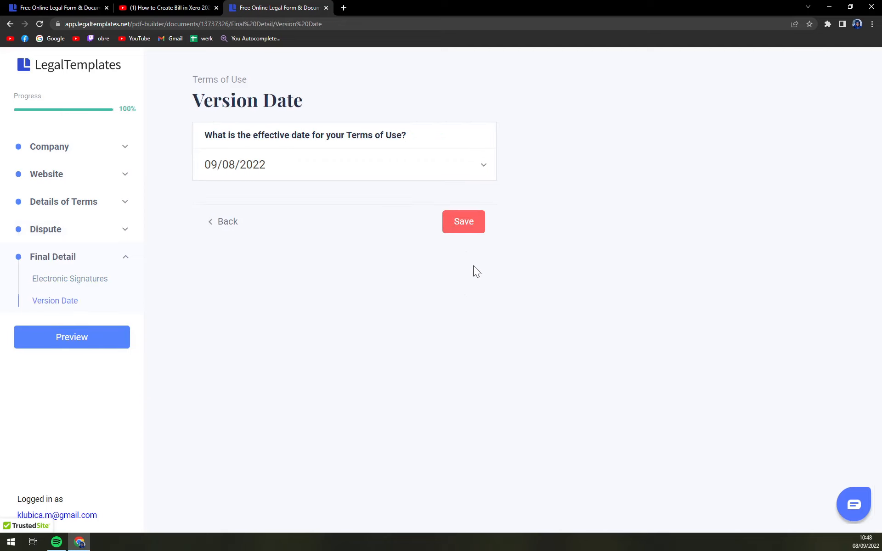
mouse_move(568, 194)
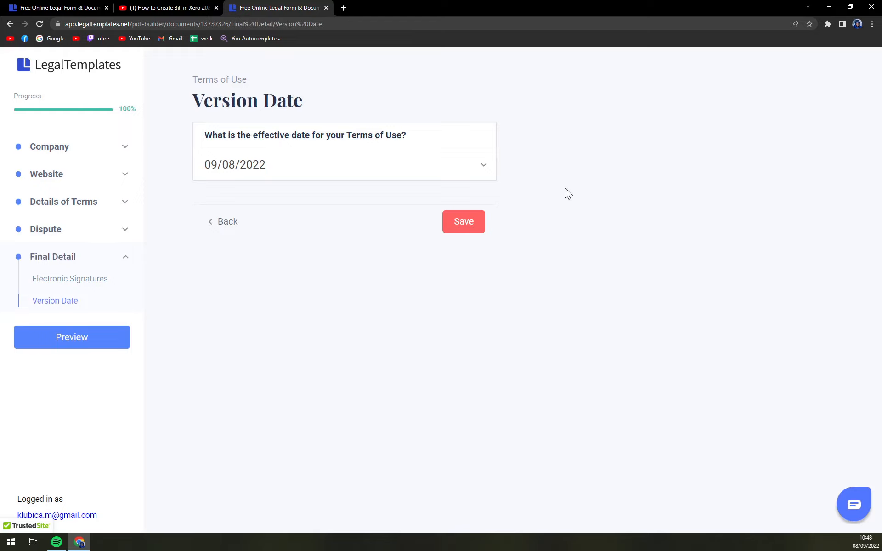
left_click(72, 337)
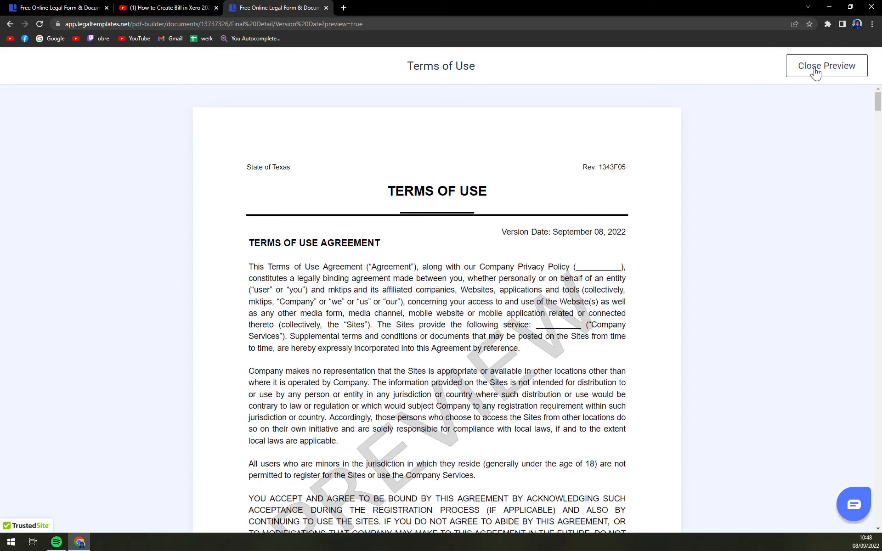
mouse_move(817, 69)
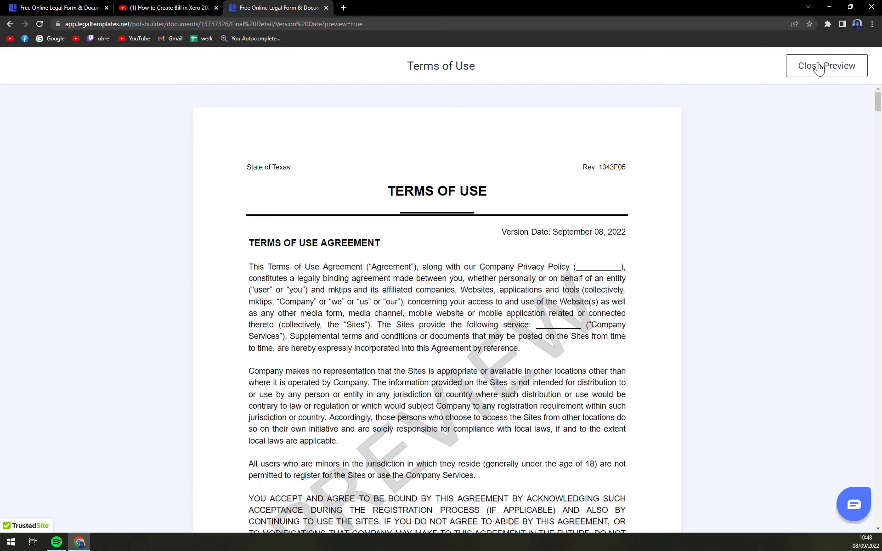
left_click(826, 66)
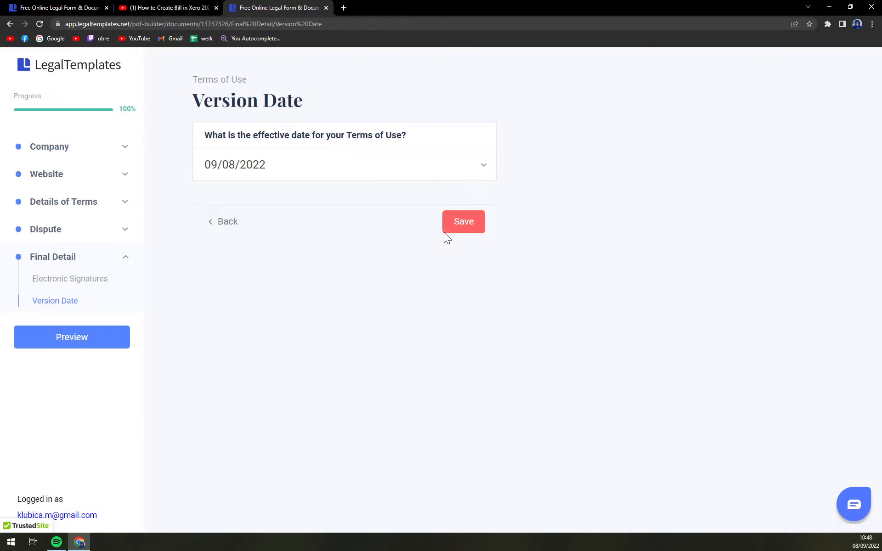
Step: Save the completed Terms of Use, reaching the print and download plan page
left_click(463, 222)
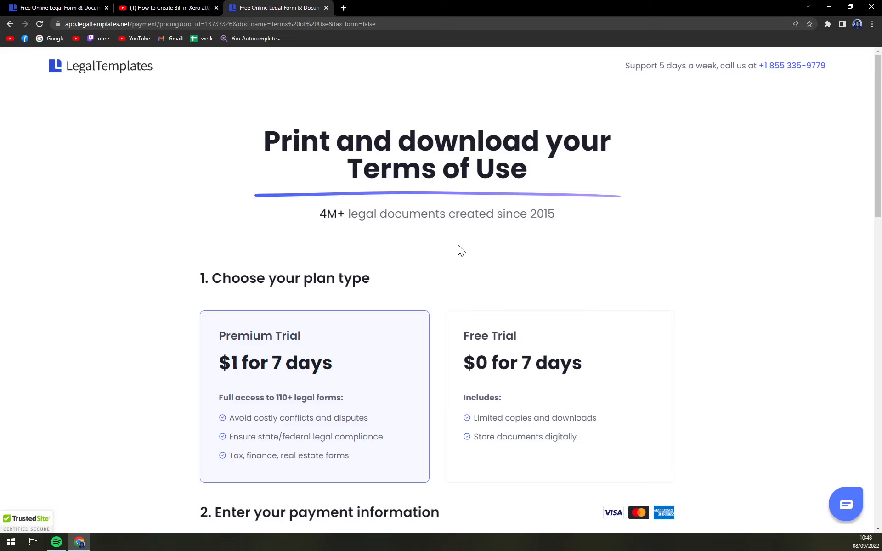
mouse_move(472, 235)
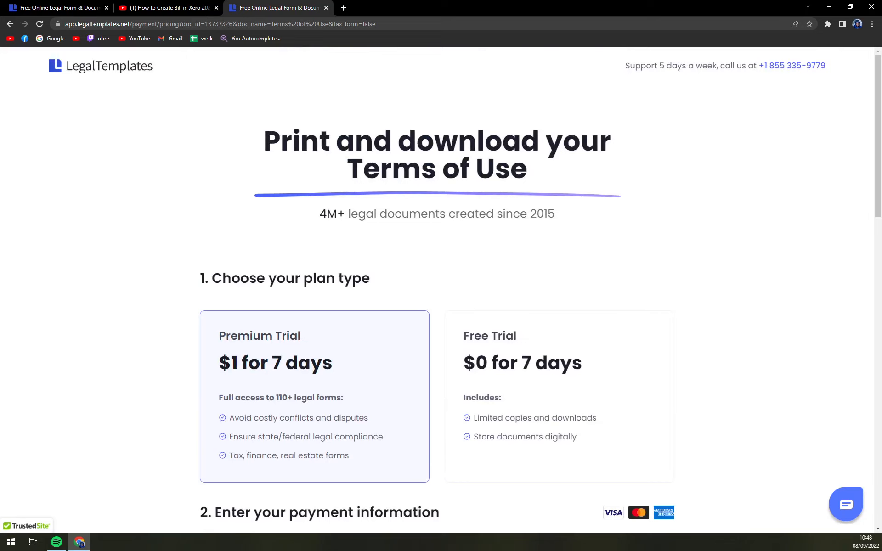
mouse_move(502, 202)
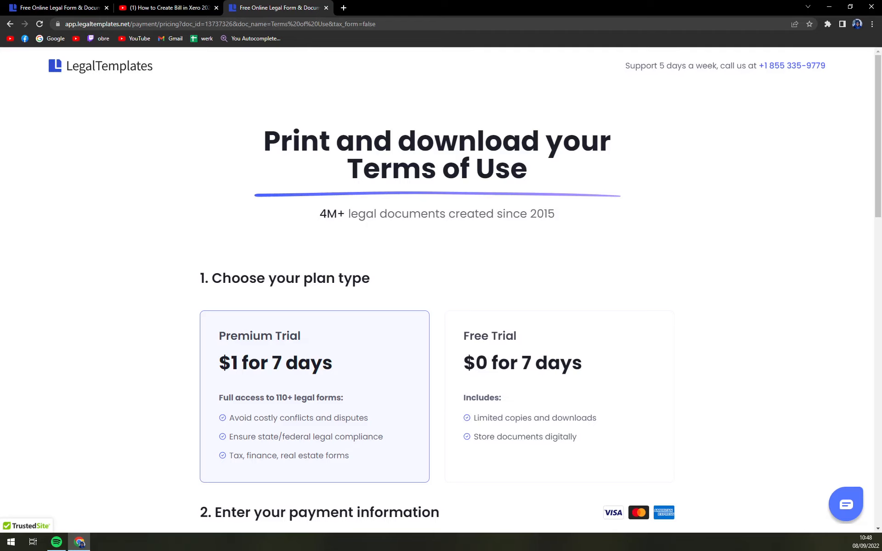
mouse_move(627, 257)
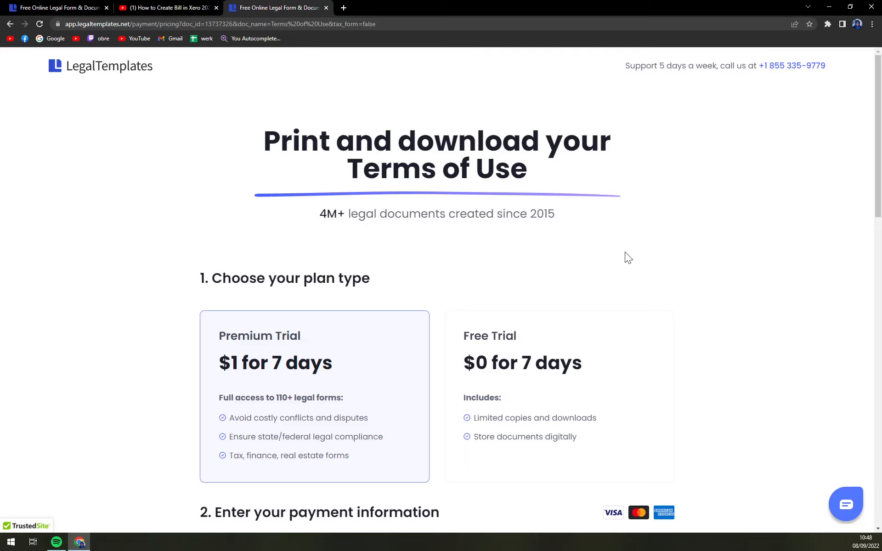
mouse_move(643, 289)
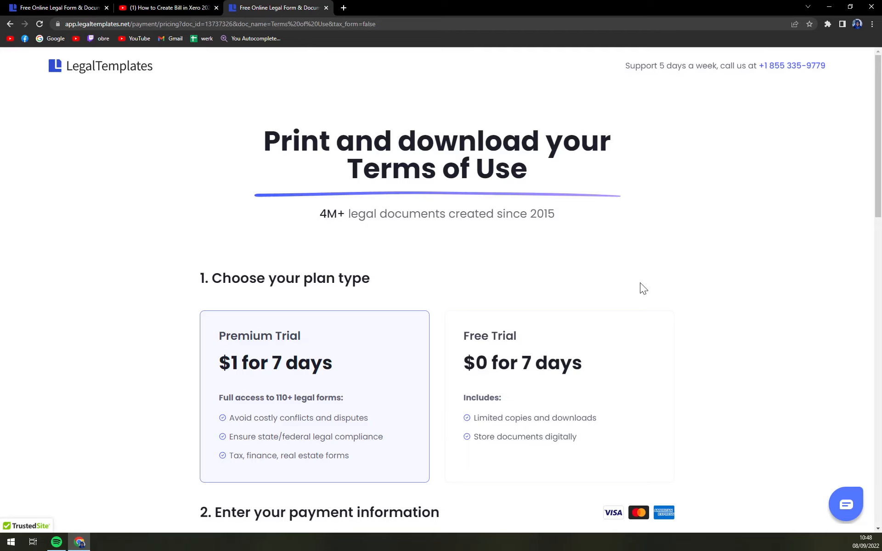
mouse_move(617, 312)
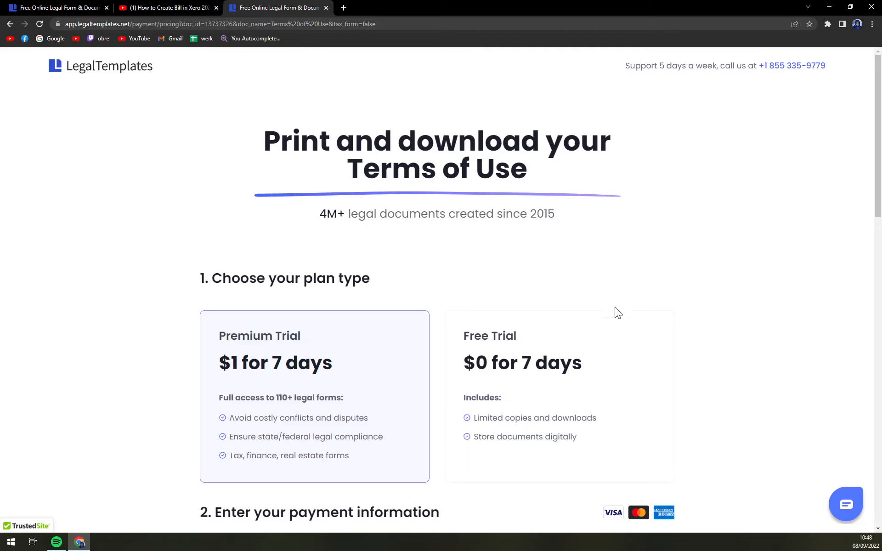
mouse_move(620, 311)
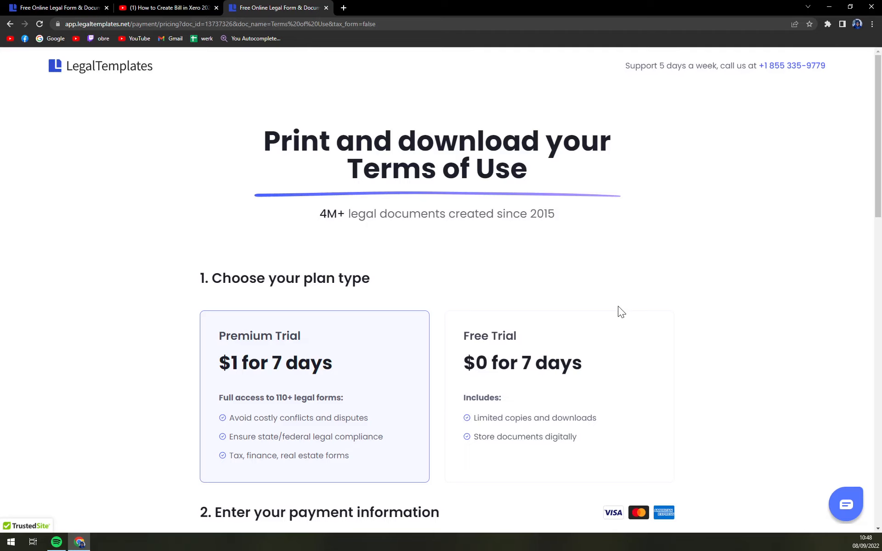